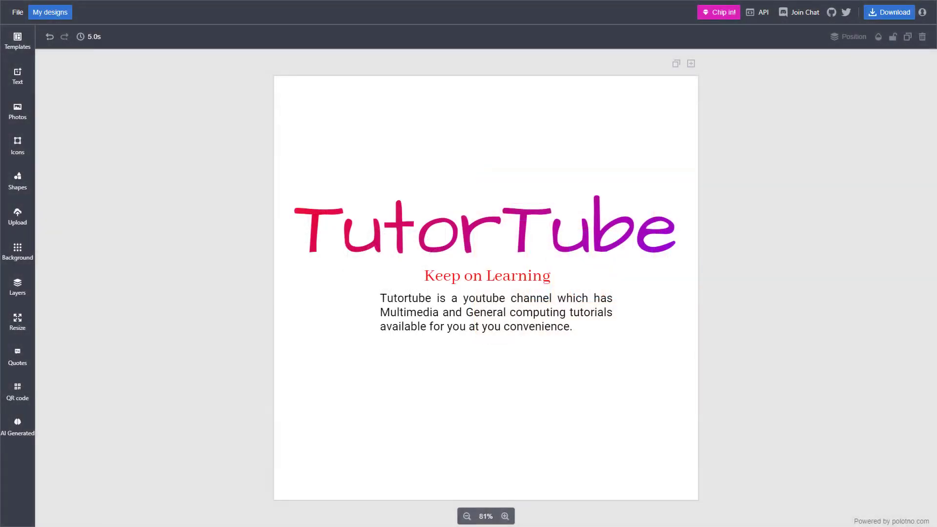
{"action": "mouse_move", "coordinate": [567, 309]}
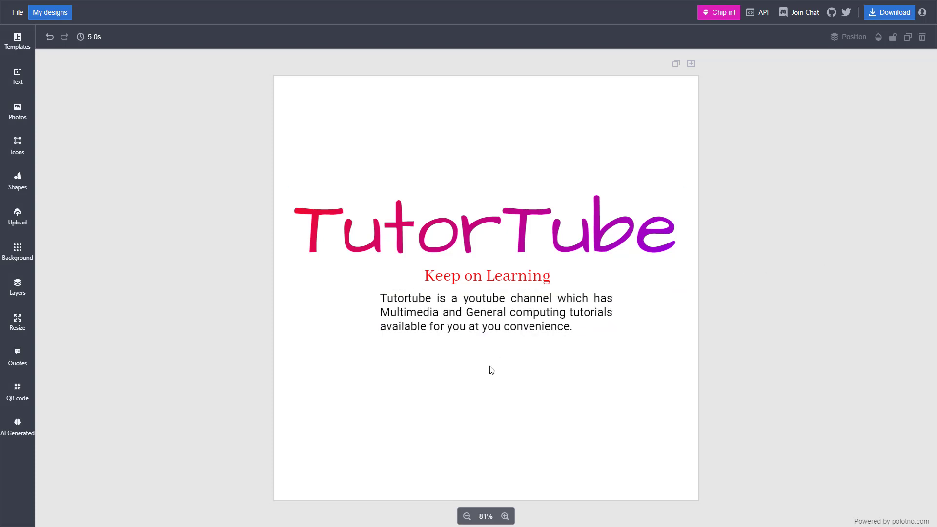
Select the TutorTube title text on the canvas.
{"action": "left_click", "coordinate": [487, 275]}
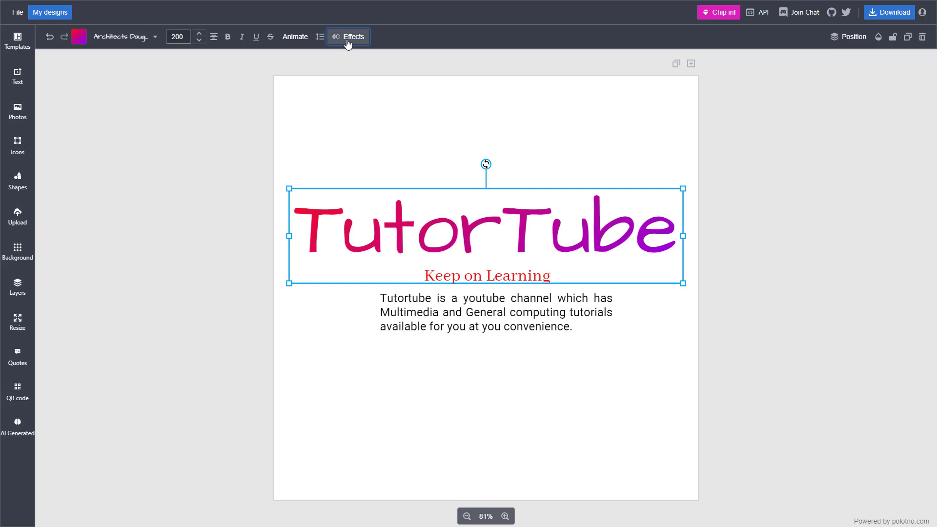
Turn on the Blur effect for the heading and set its strength to 16.
{"action": "left_click", "coordinate": [348, 37]}
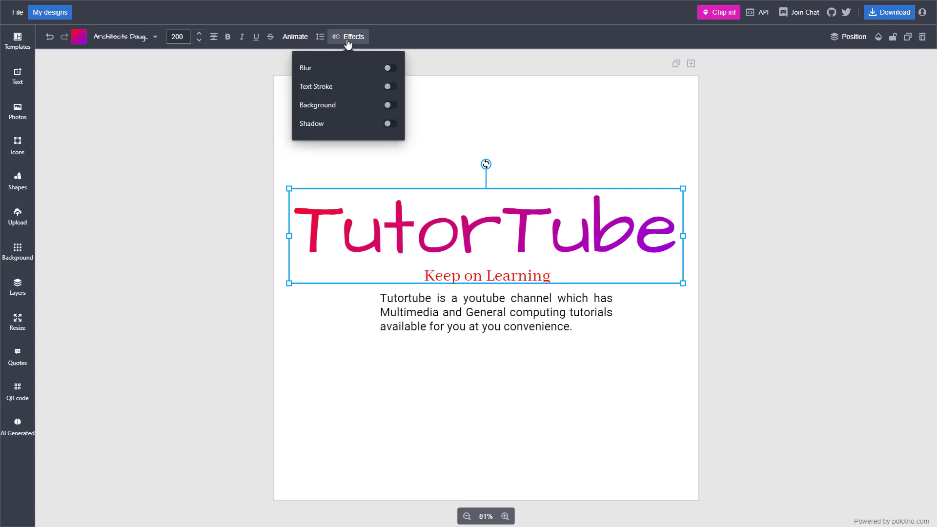
{"action": "mouse_move", "coordinate": [393, 76]}
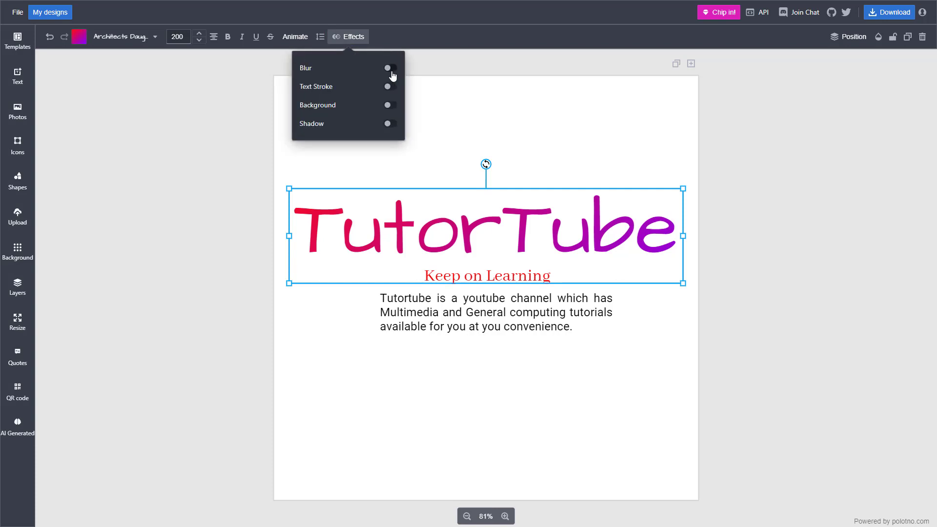
{"action": "left_click", "coordinate": [388, 68]}
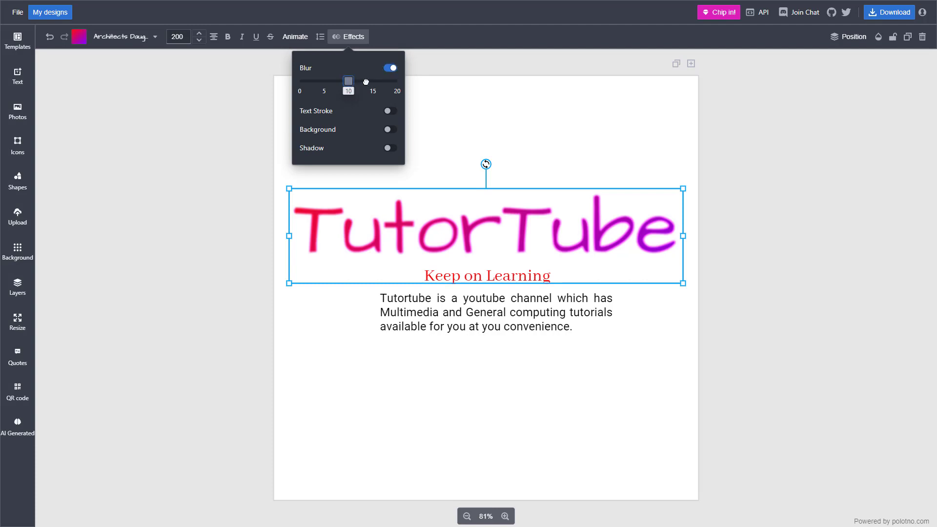
{"action": "left_click_drag", "start_coordinate": [348, 81], "coordinate": [298, 81]}
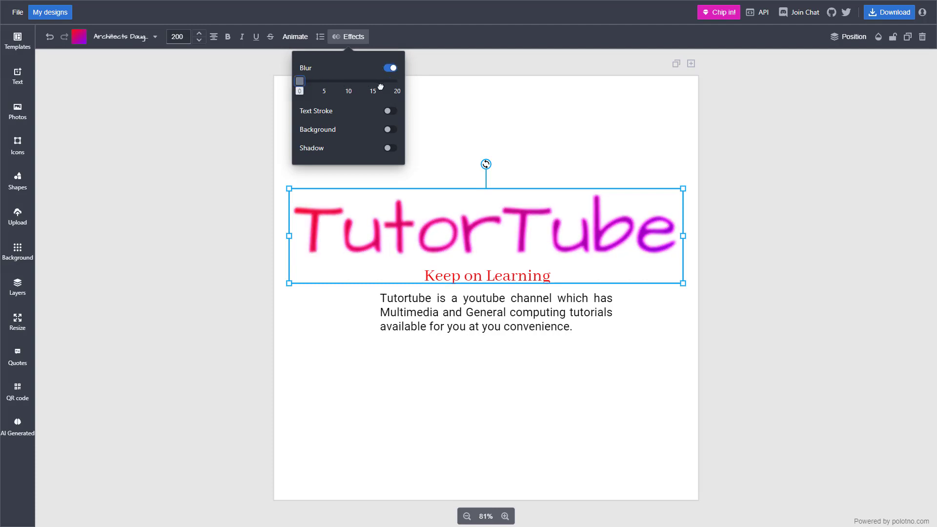
{"action": "left_click_drag", "start_coordinate": [299, 81], "coordinate": [377, 82]}
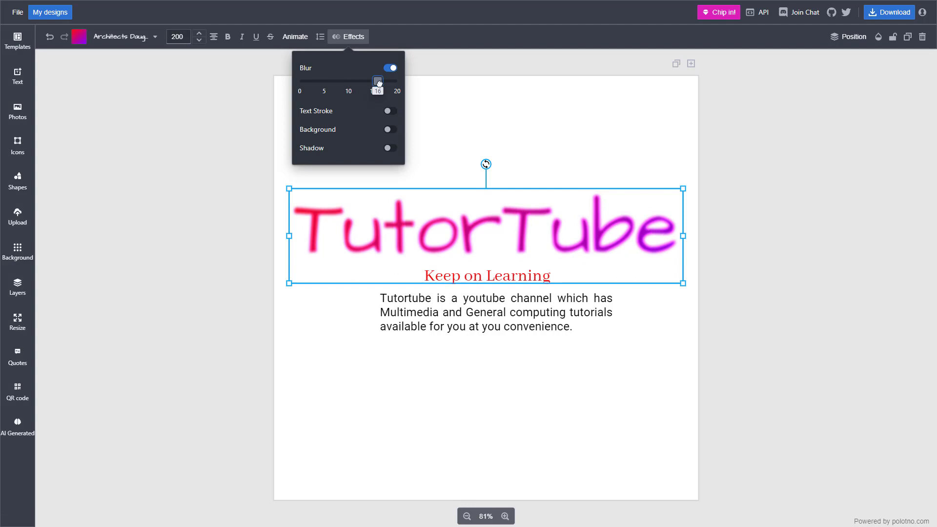
Enable a thick pinkish-red text stroke on the heading and set Blur back to 0.
{"action": "left_click", "coordinate": [389, 111]}
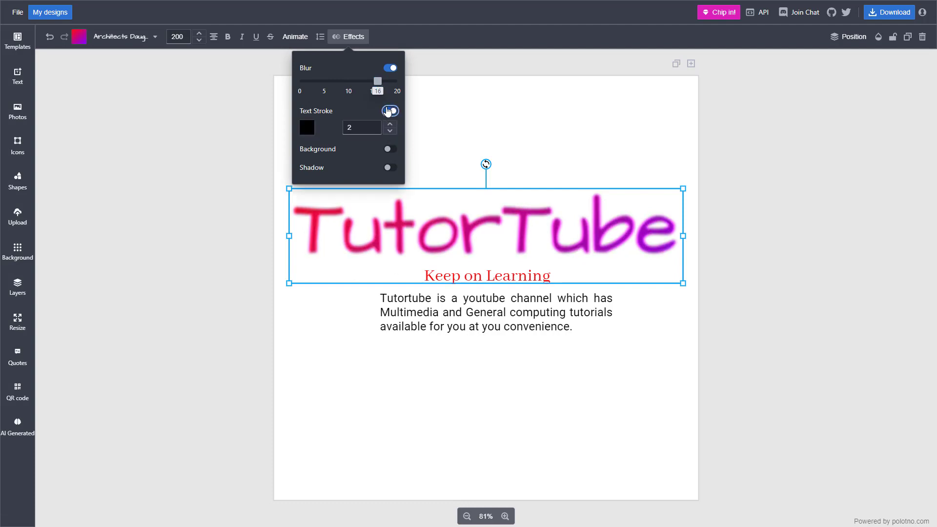
{"action": "left_click_drag", "start_coordinate": [376, 80], "coordinate": [298, 80]}
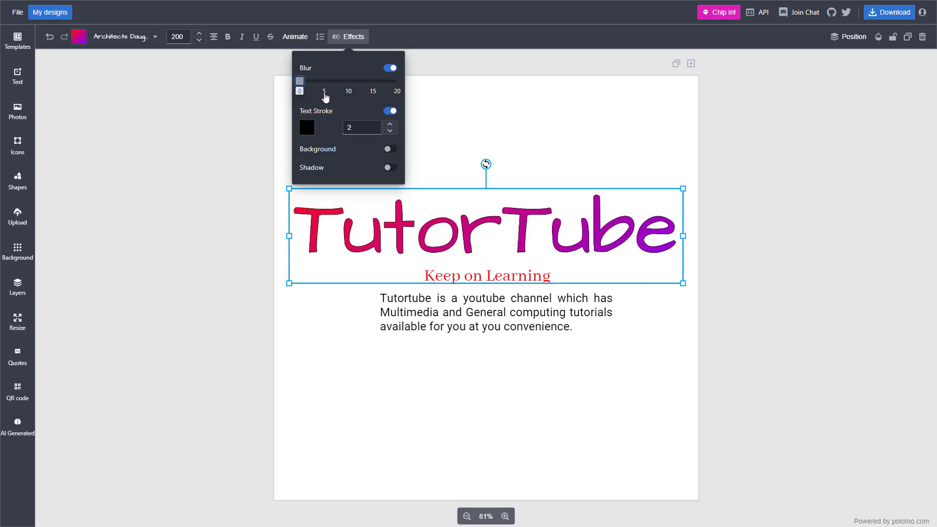
{"action": "left_click", "coordinate": [390, 124]}
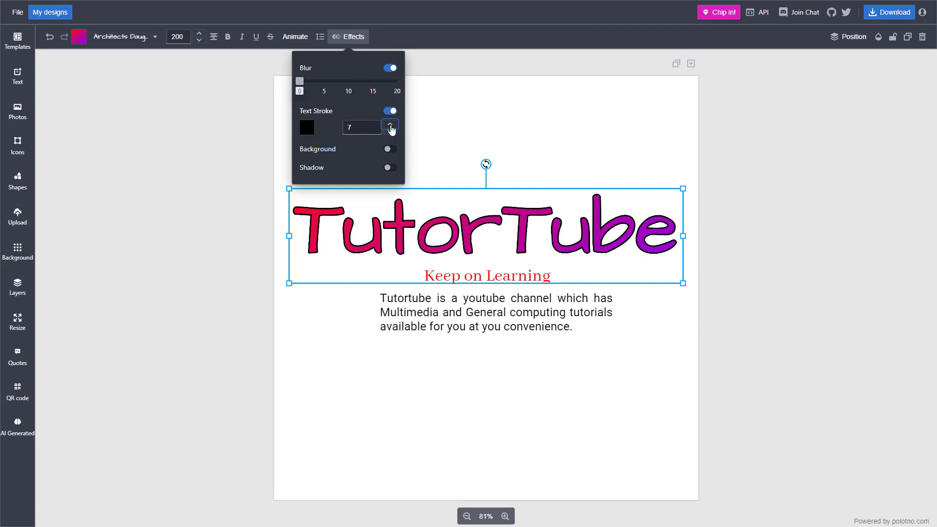
{"action": "left_click", "coordinate": [306, 127]}
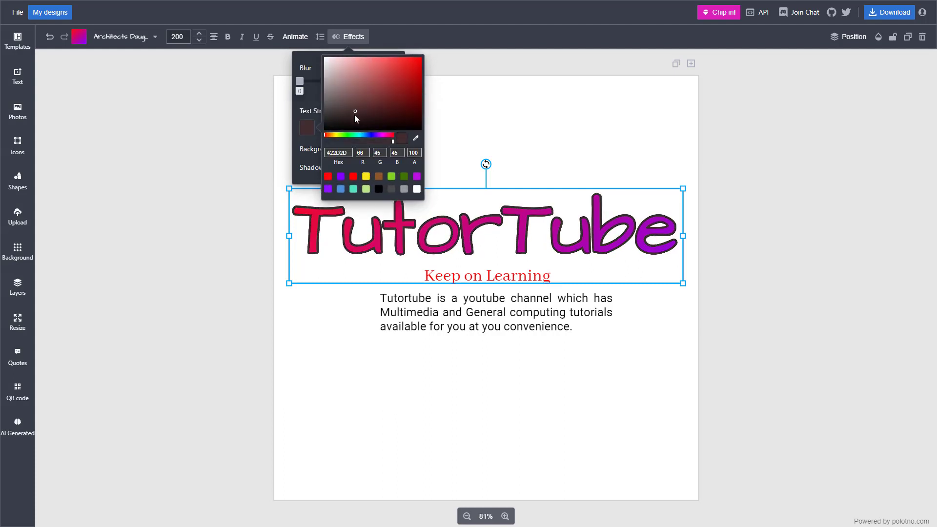
{"action": "left_click", "coordinate": [364, 103]}
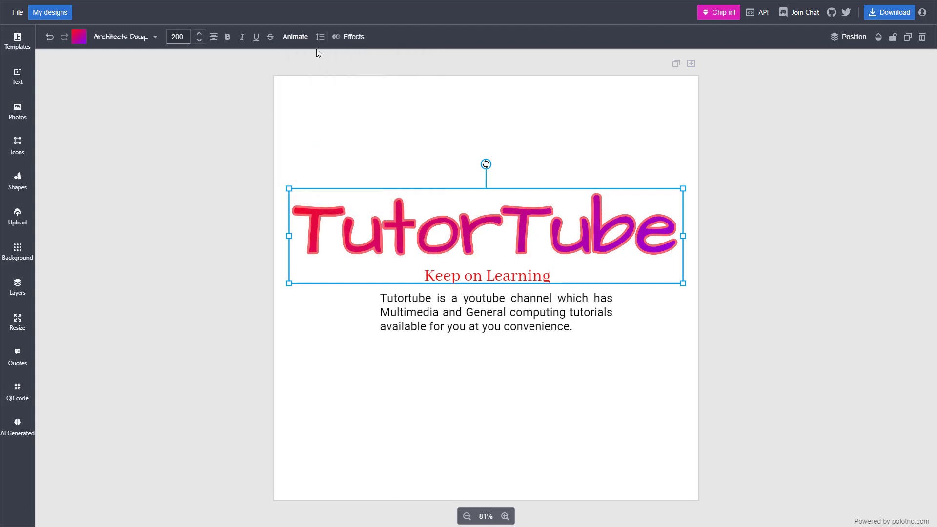
Add a yellow heading background with corner radius 55, padding 12 and opacity 65.
{"action": "left_click", "coordinate": [353, 36]}
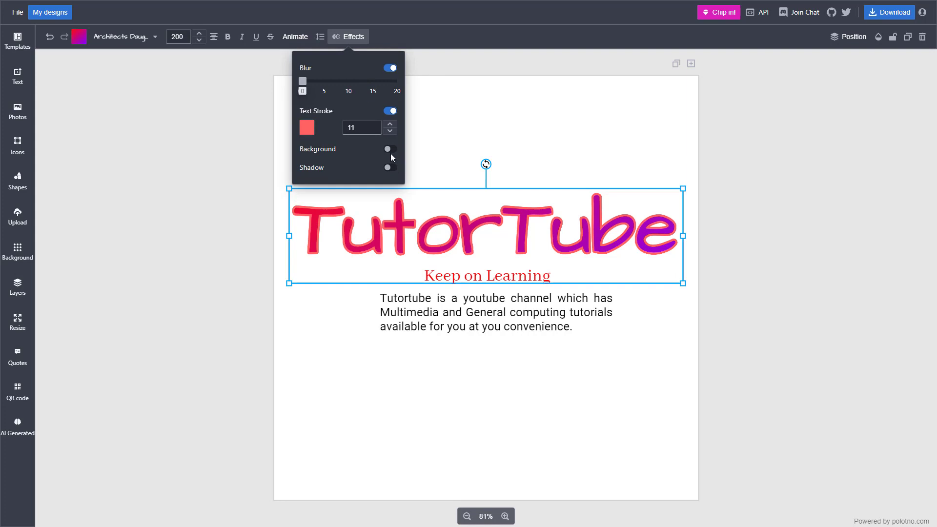
{"action": "left_click", "coordinate": [389, 149]}
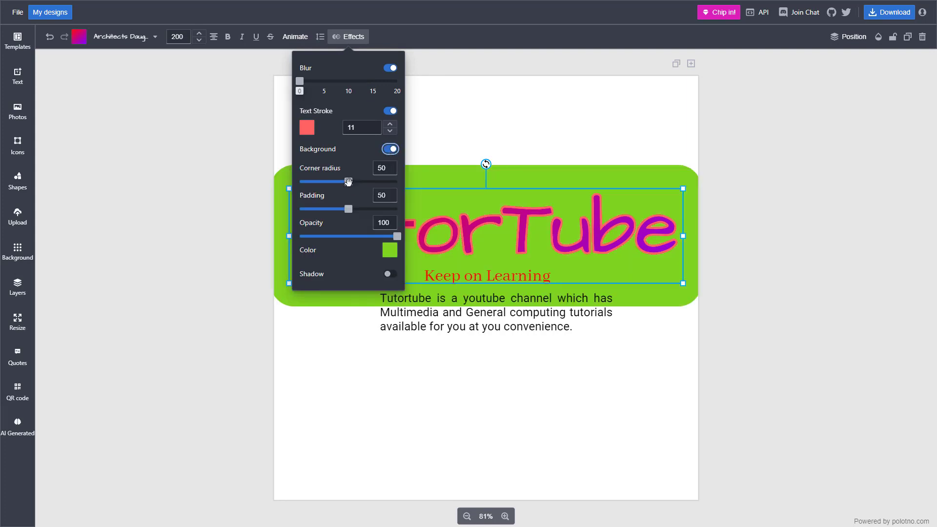
{"action": "left_click_drag", "start_coordinate": [348, 181], "coordinate": [349, 181]}
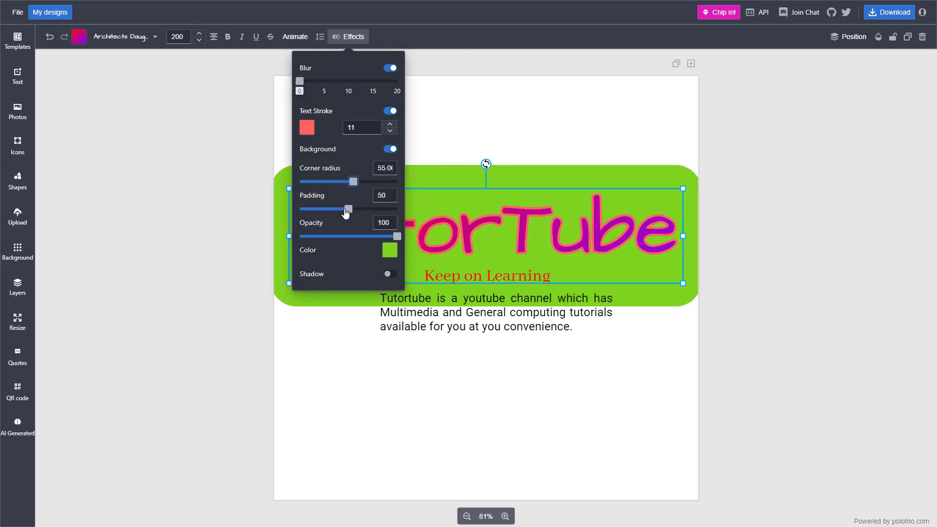
{"action": "left_click_drag", "start_coordinate": [348, 208], "coordinate": [311, 208]}
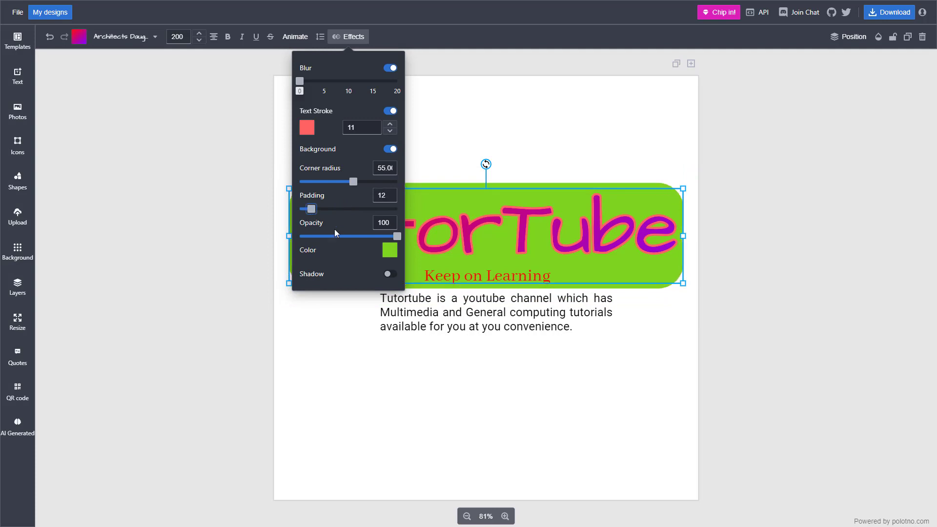
{"action": "left_click_drag", "start_coordinate": [397, 236], "coordinate": [362, 236]}
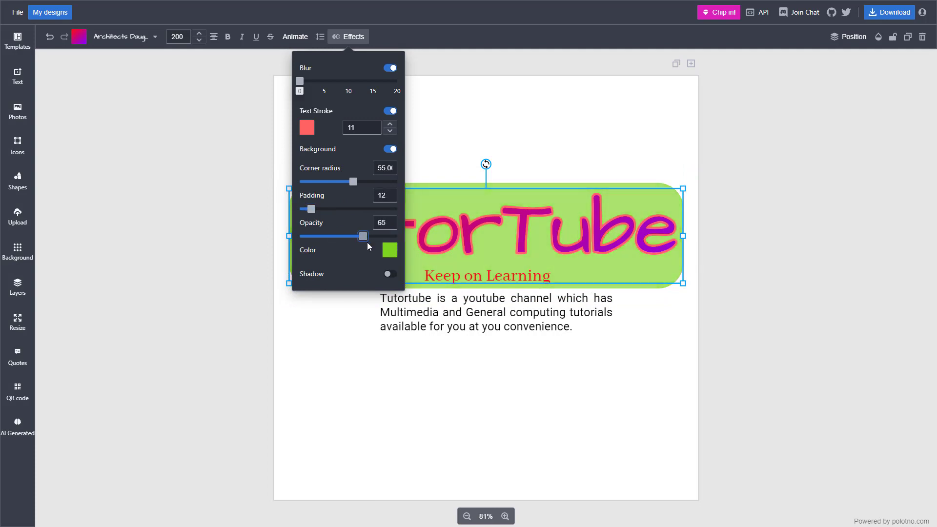
{"action": "left_click", "coordinate": [390, 250]}
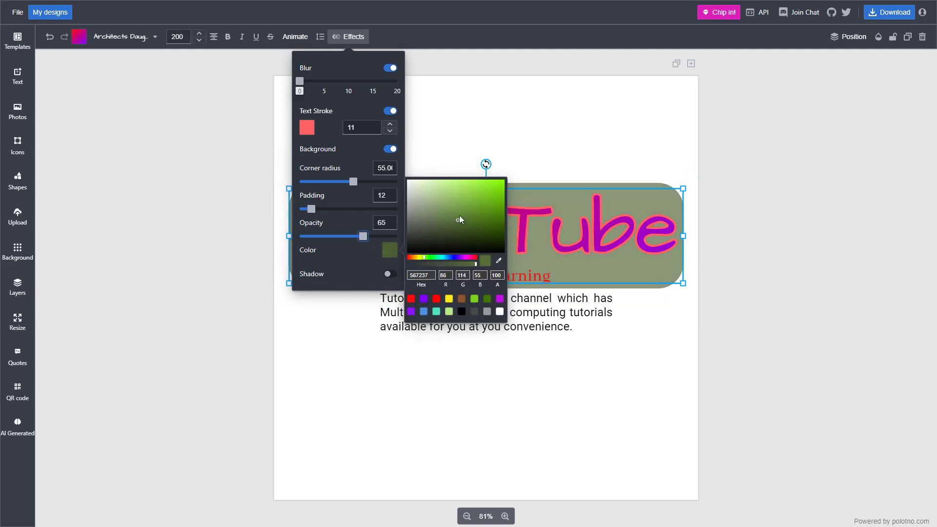
{"action": "left_click", "coordinate": [448, 299]}
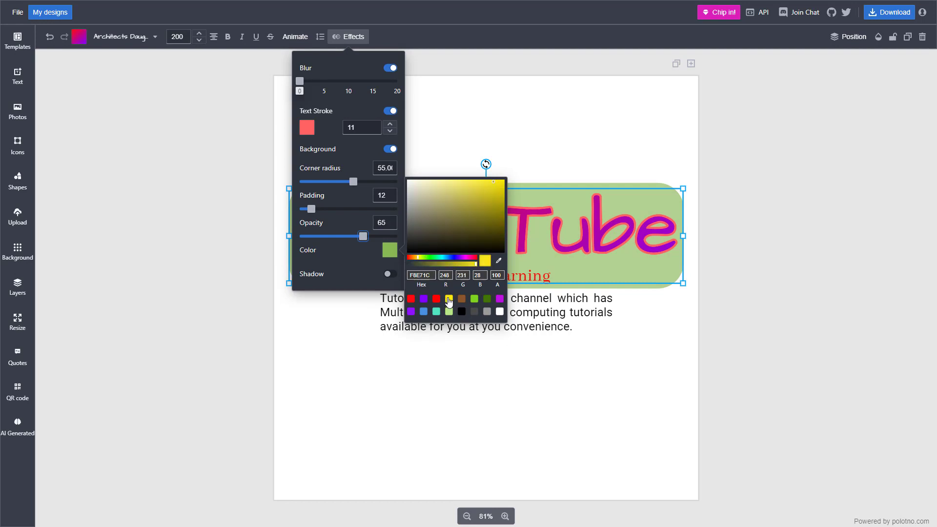
{"action": "left_click", "coordinate": [348, 37]}
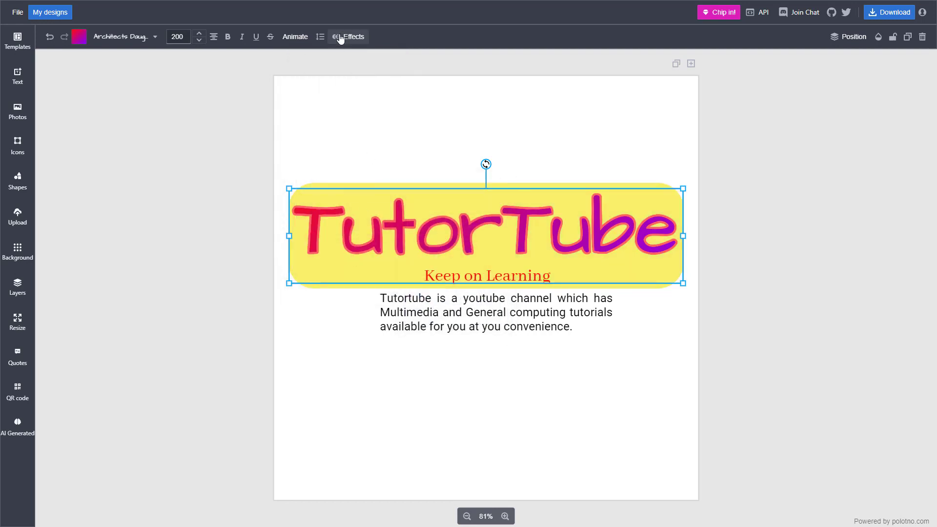
Enable a near-black heading shadow with blur 12, offset X 10, Y 12, opacity 68.
{"action": "left_click", "coordinate": [349, 36]}
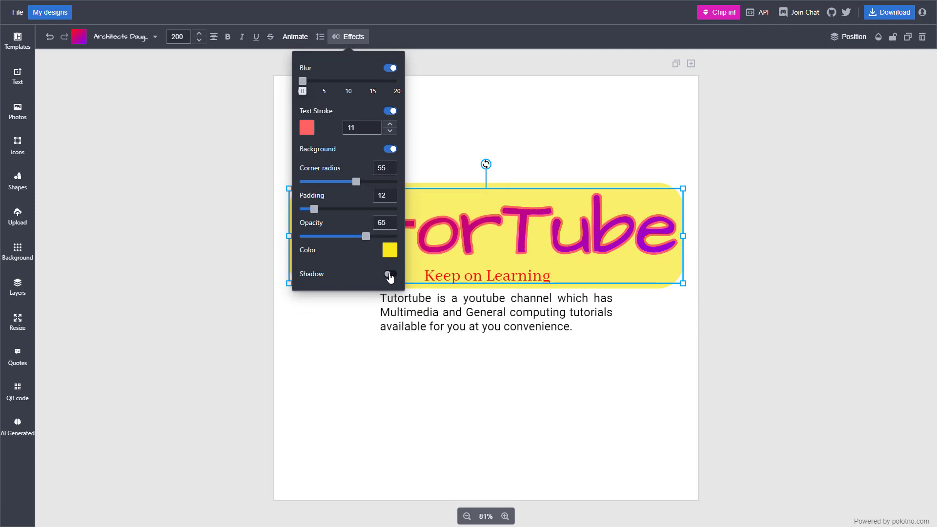
{"action": "left_click", "coordinate": [390, 274]}
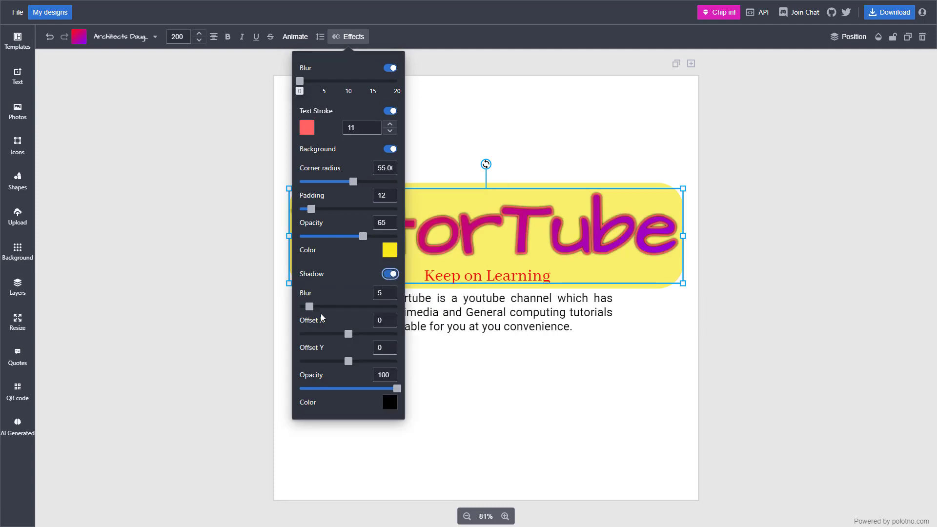
{"action": "left_click_drag", "start_coordinate": [309, 306], "coordinate": [323, 306]}
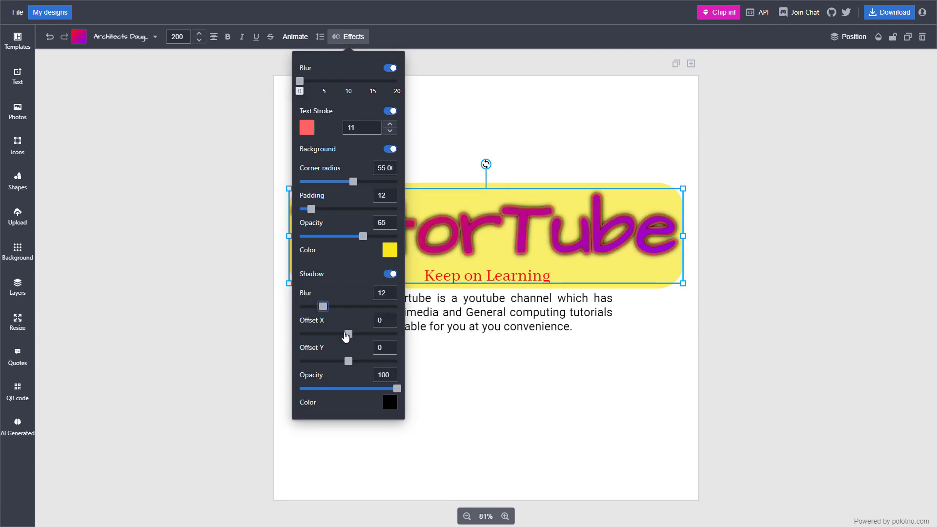
{"action": "left_click_drag", "start_coordinate": [349, 333], "coordinate": [359, 334]}
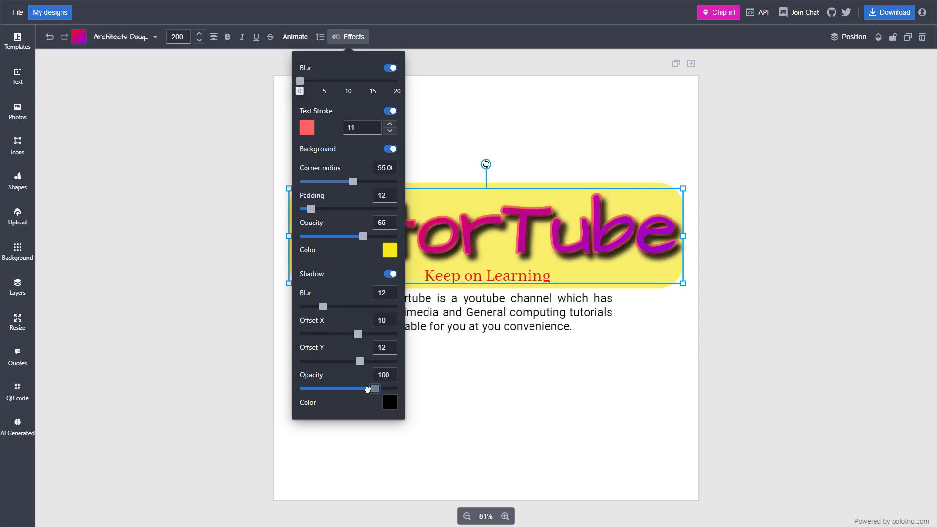
{"action": "left_click", "coordinate": [390, 403]}
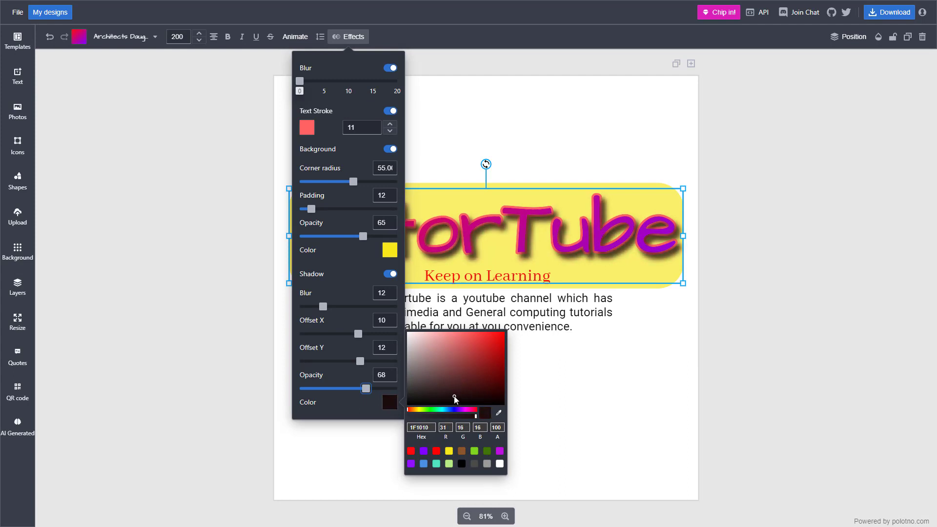
{"action": "left_click", "coordinate": [453, 390]}
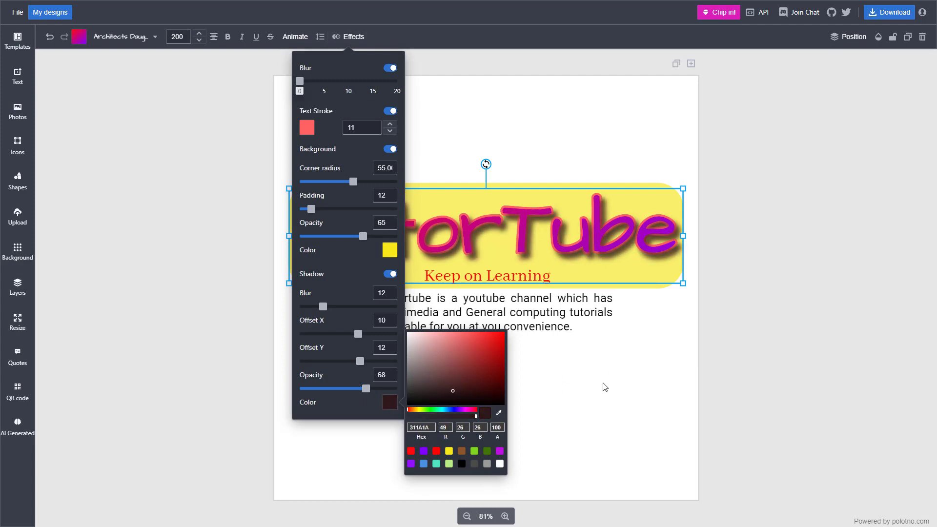